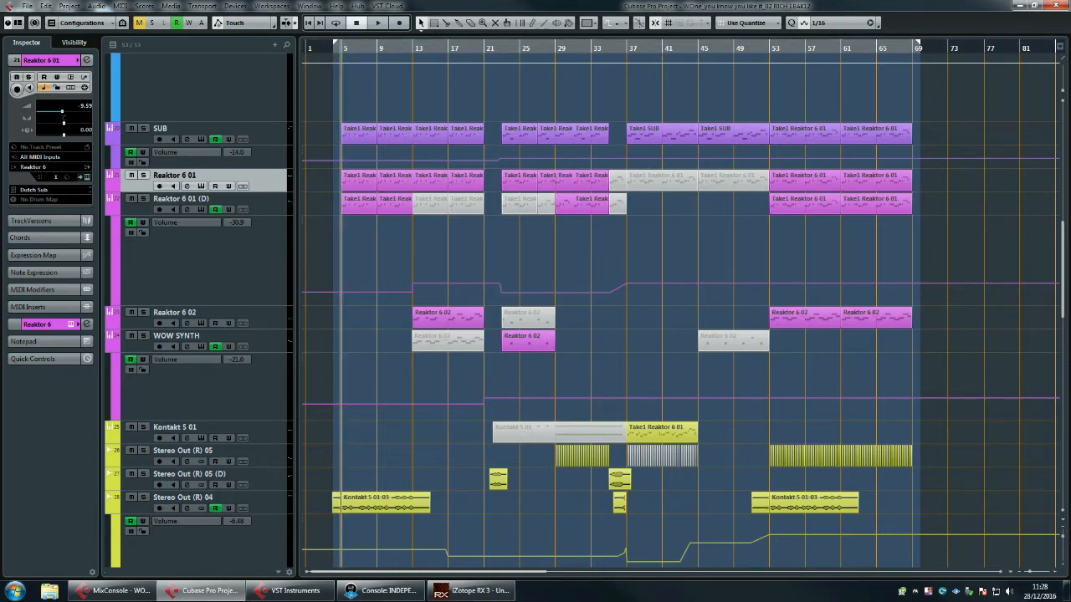
# Select the SUB track and start transport playback of the arrangement.
pyautogui.scroll(-3)
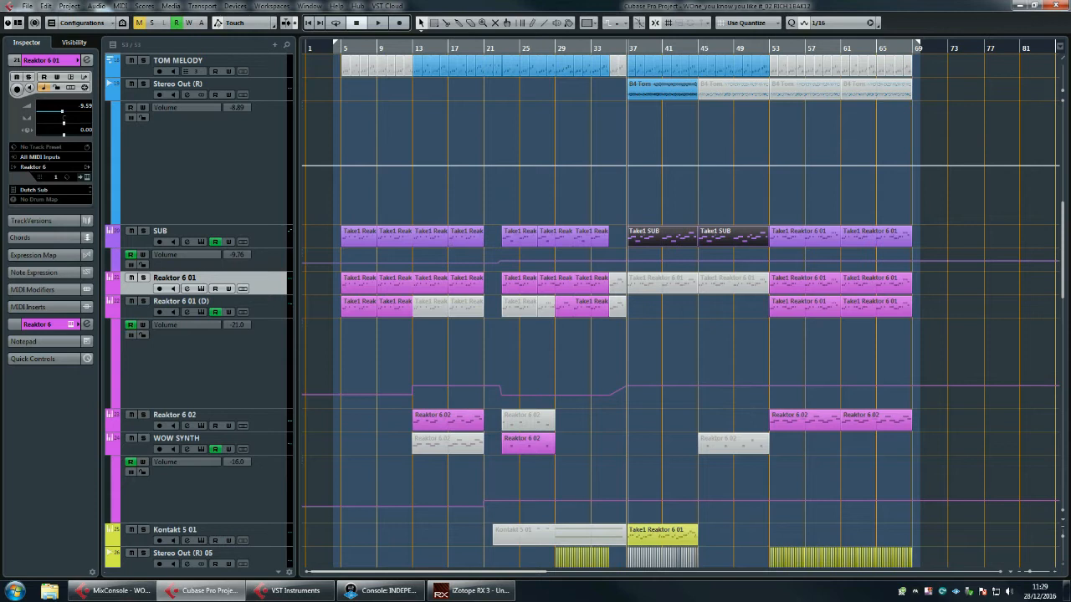
pyautogui.click(160, 231)
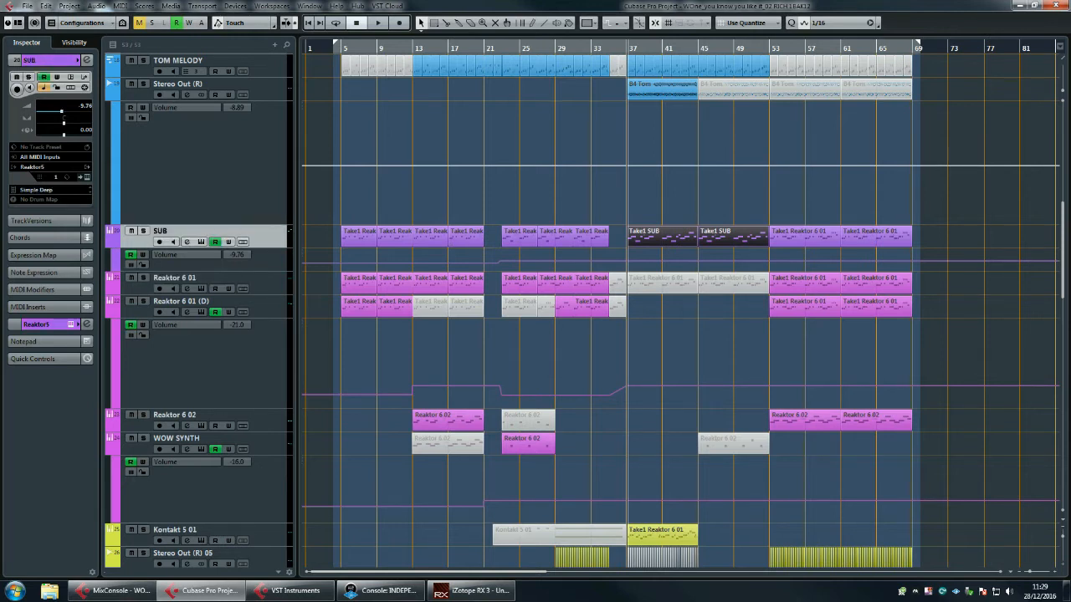
pyautogui.click(174, 278)
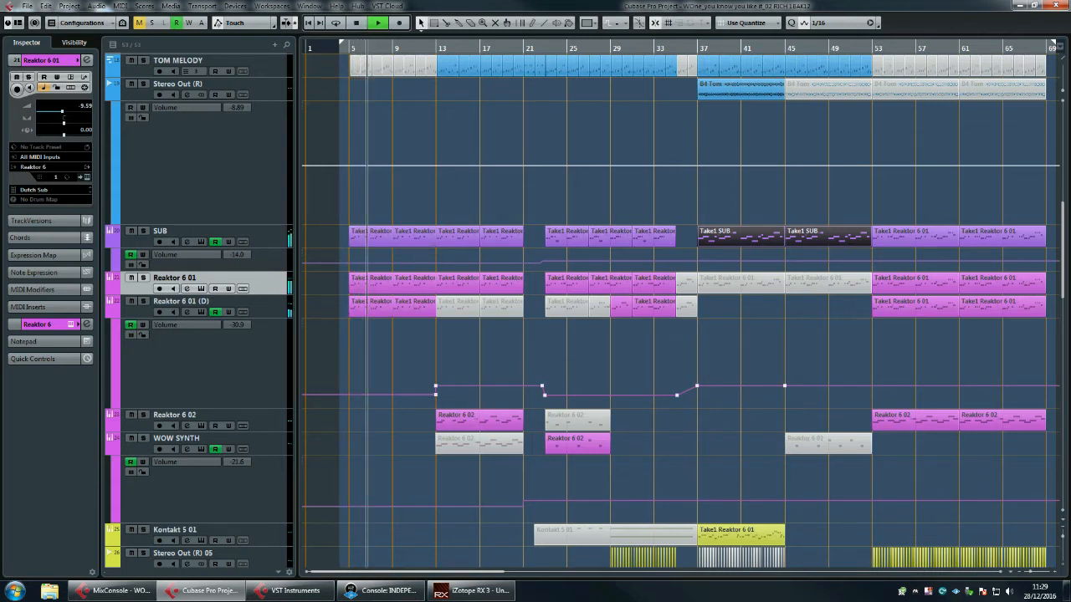
pyautogui.scroll(-3)
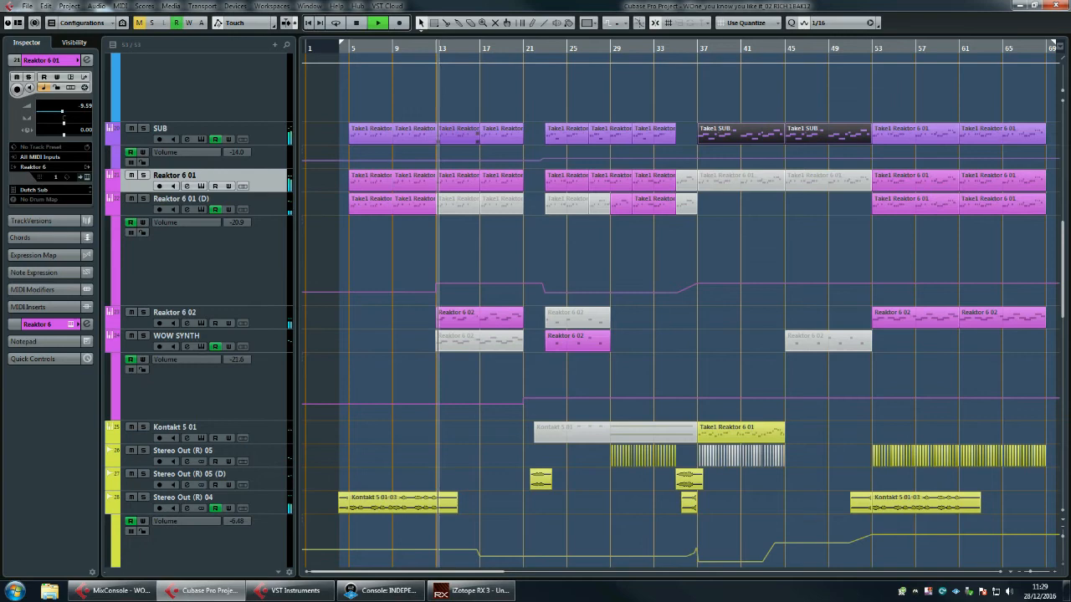
pyautogui.scroll(-3)
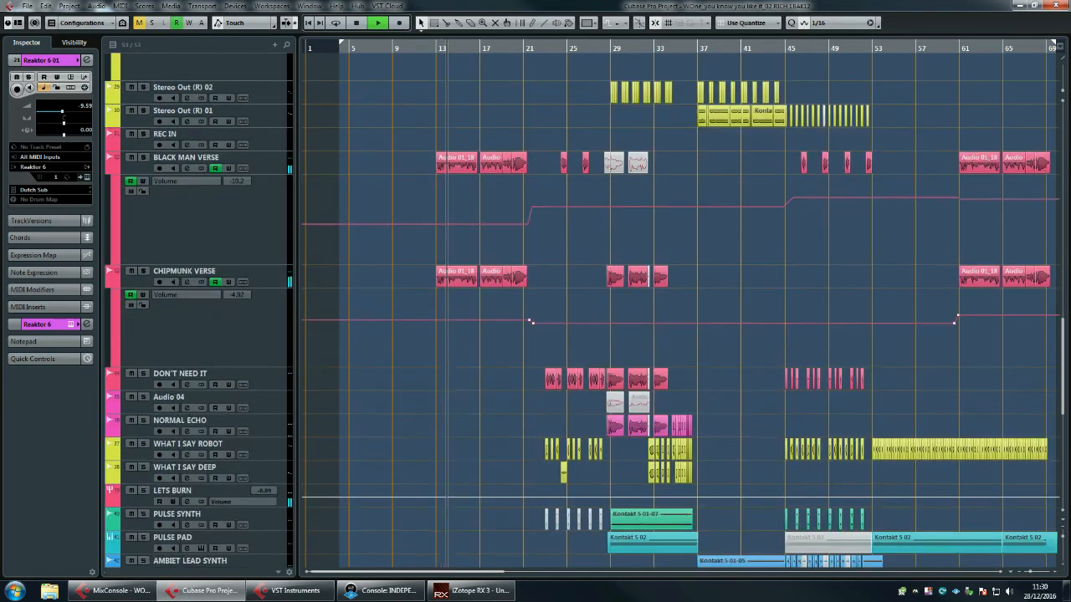
pyautogui.scroll(-3)
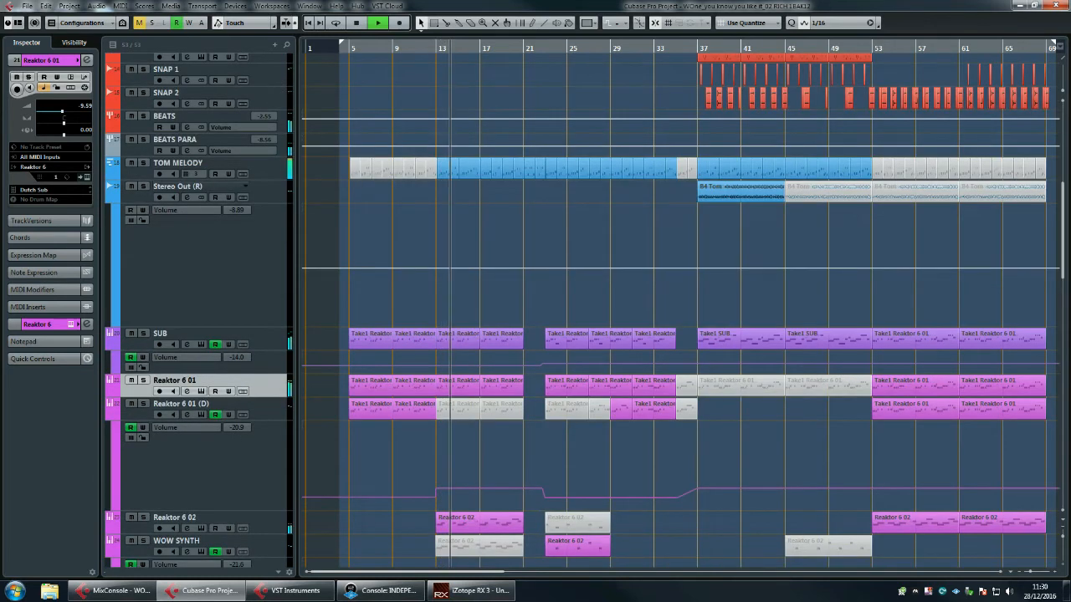
pyautogui.click(177, 162)
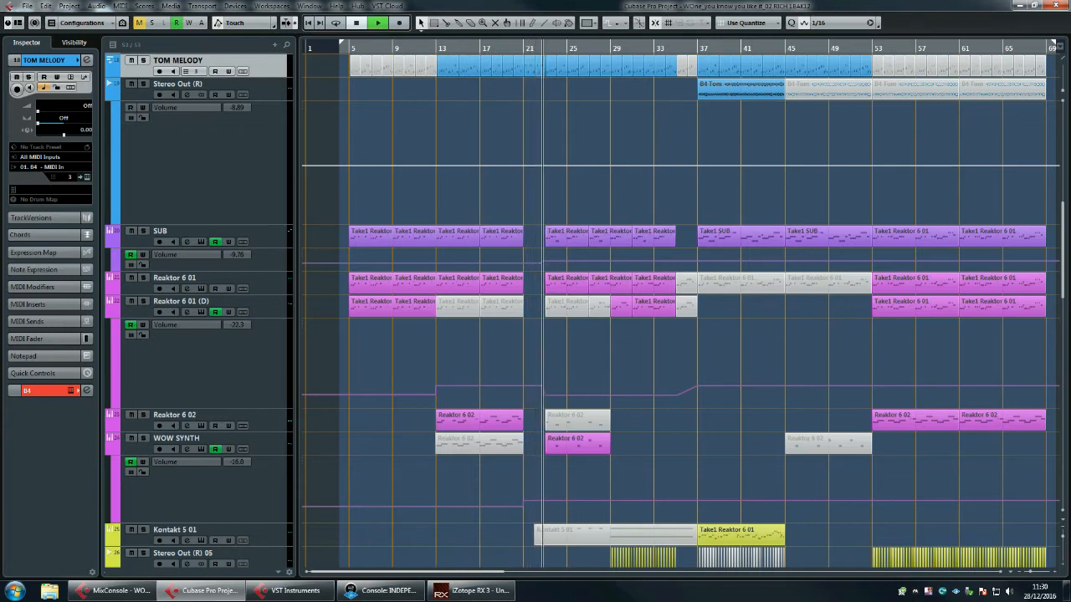
pyautogui.scroll(-3)
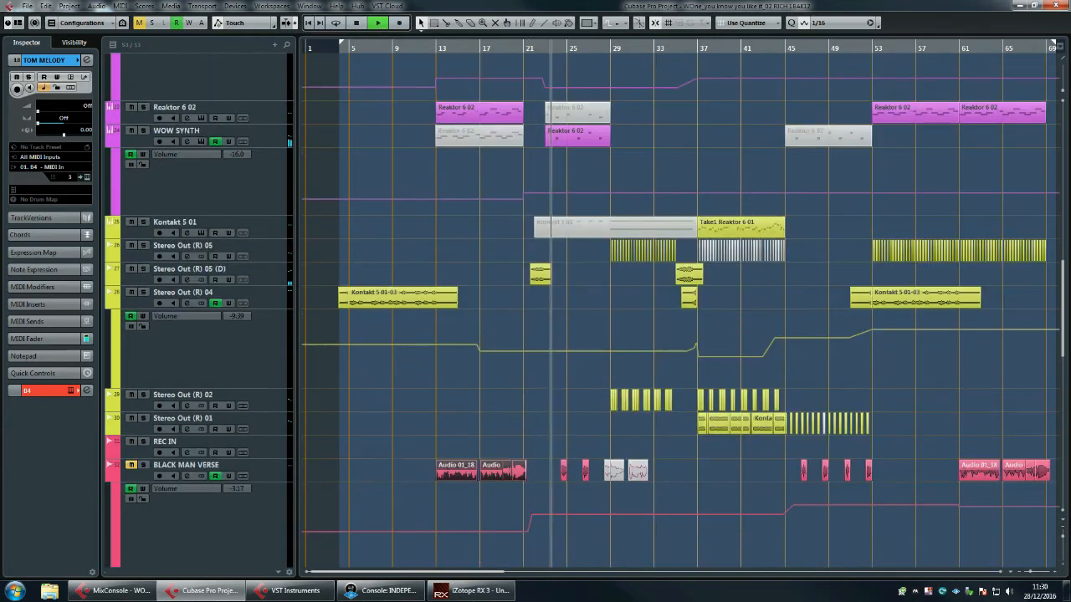
pyautogui.scroll(-3)
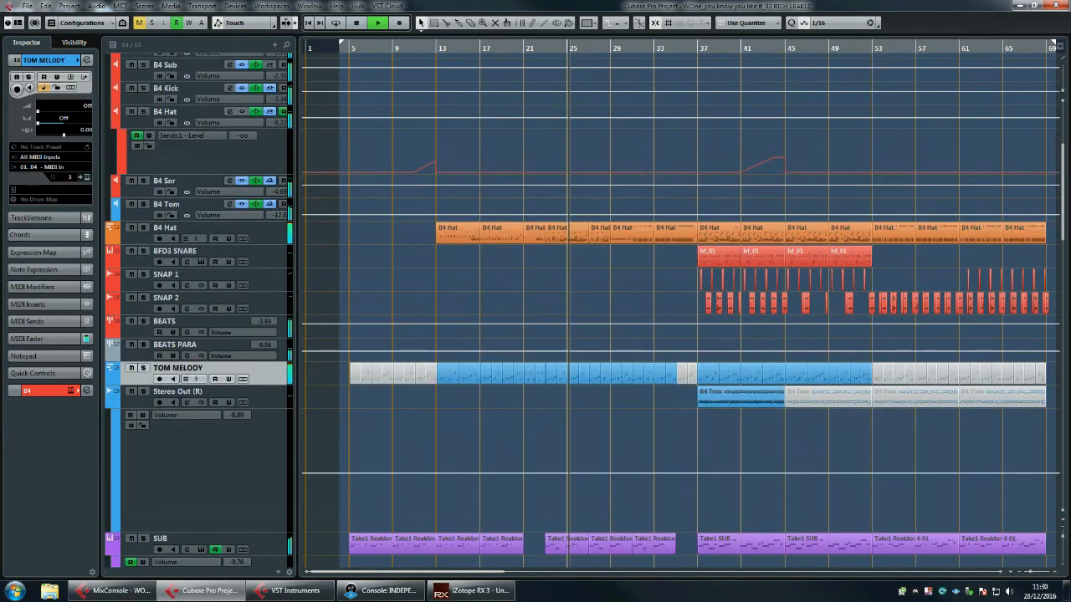
pyautogui.scroll(-3)
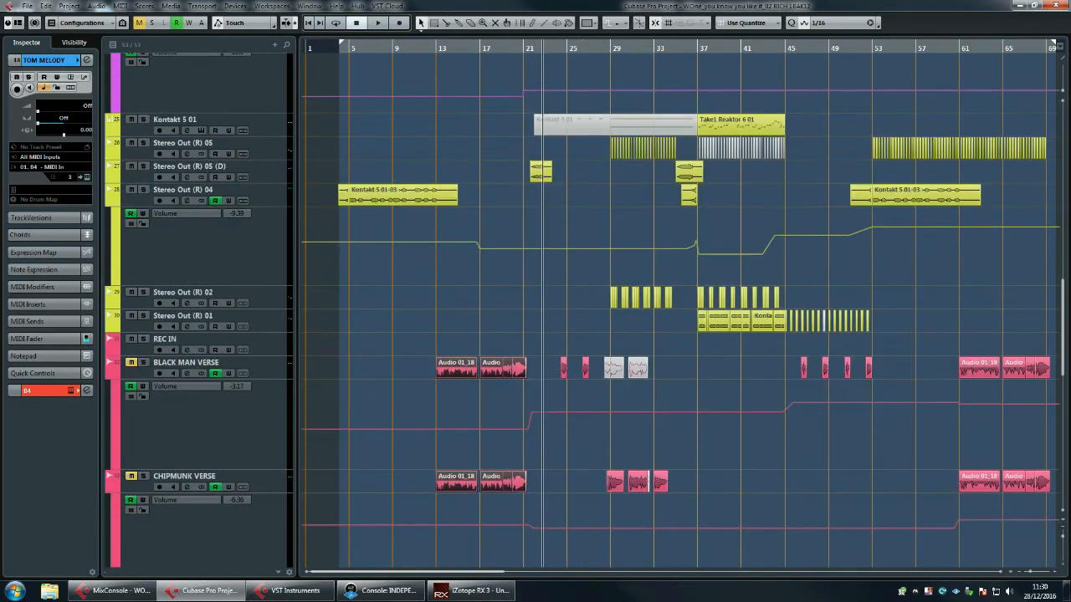
pyautogui.scroll(-3)
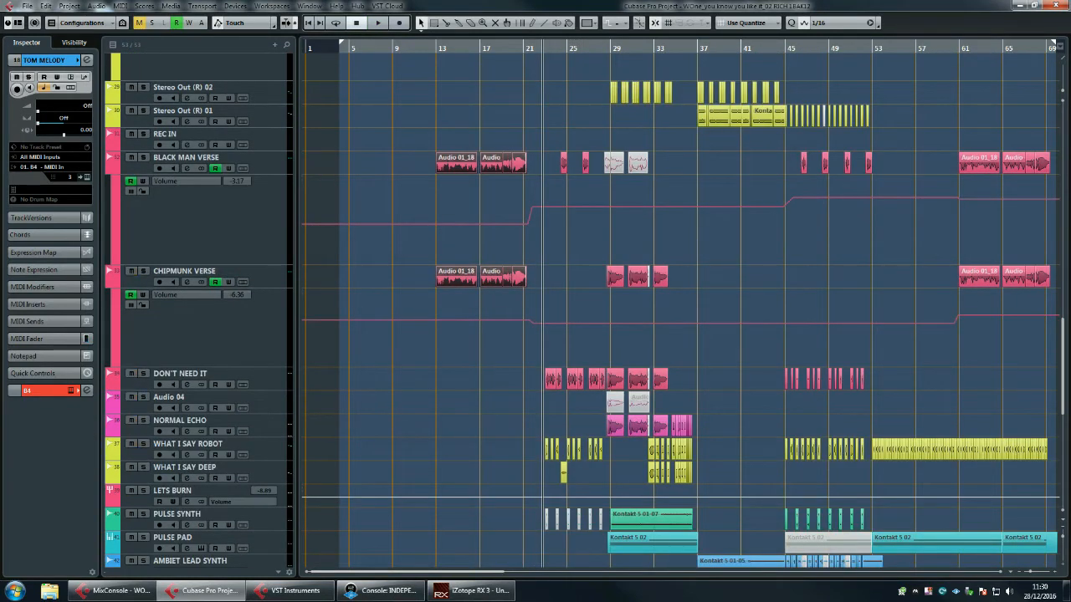
pyautogui.click(379, 24)
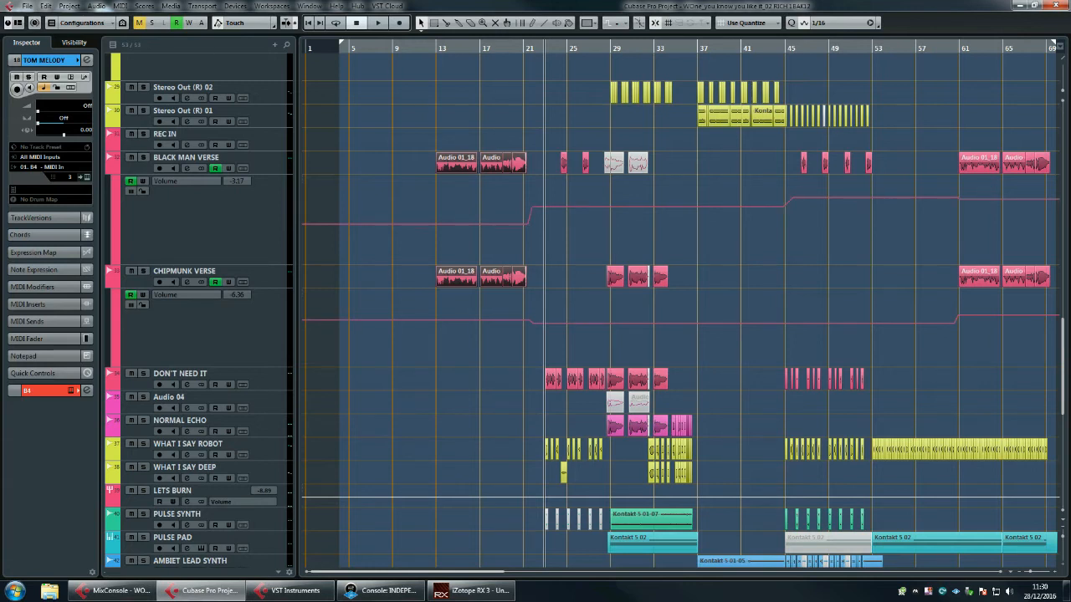
pyautogui.click(378, 23)
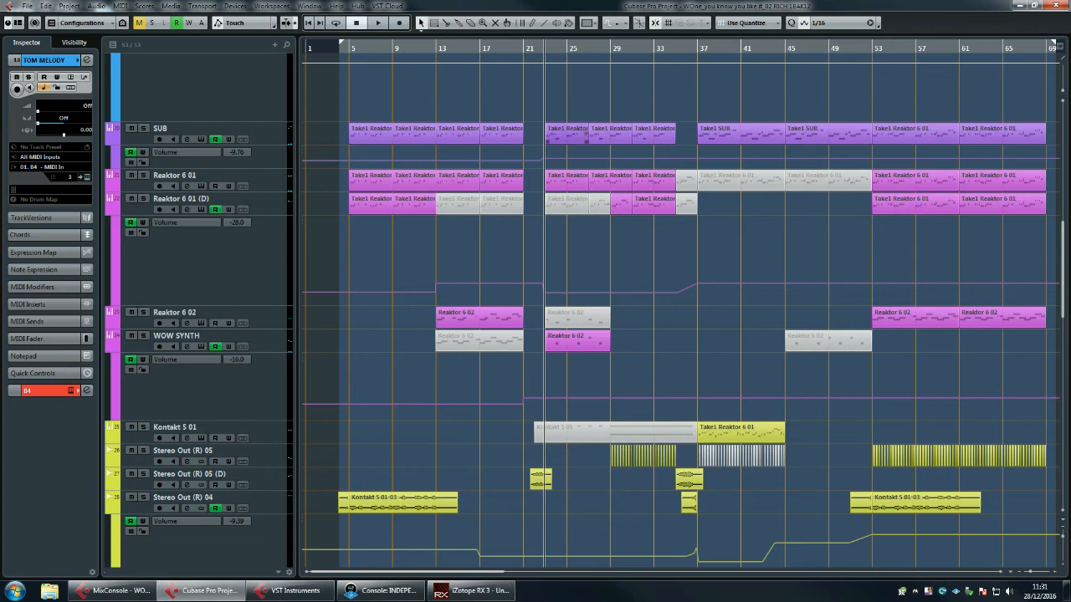
pyautogui.scroll(-3)
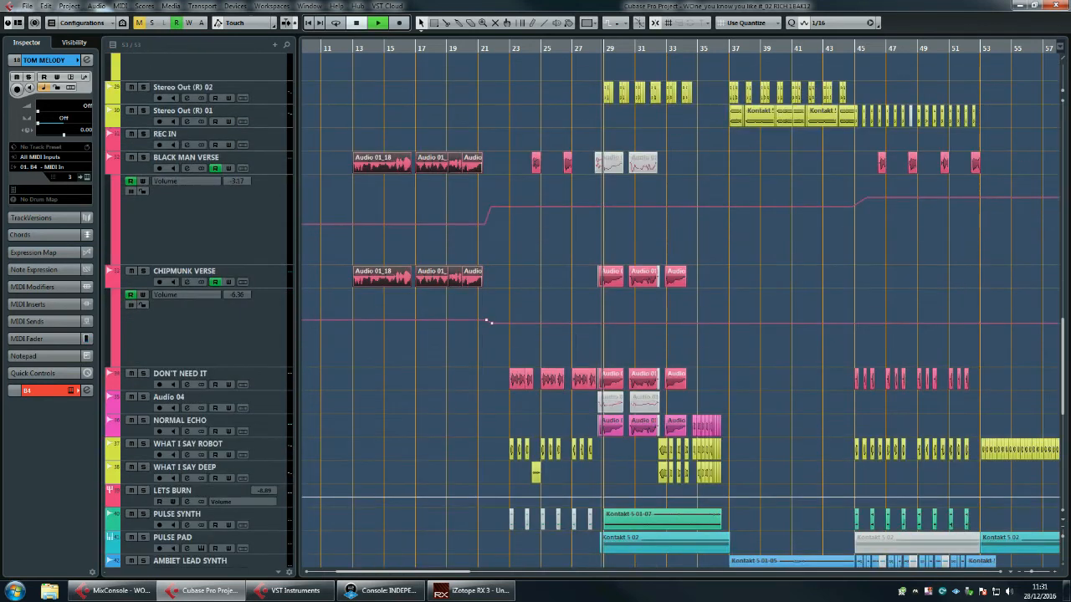
pyautogui.scroll(-3)
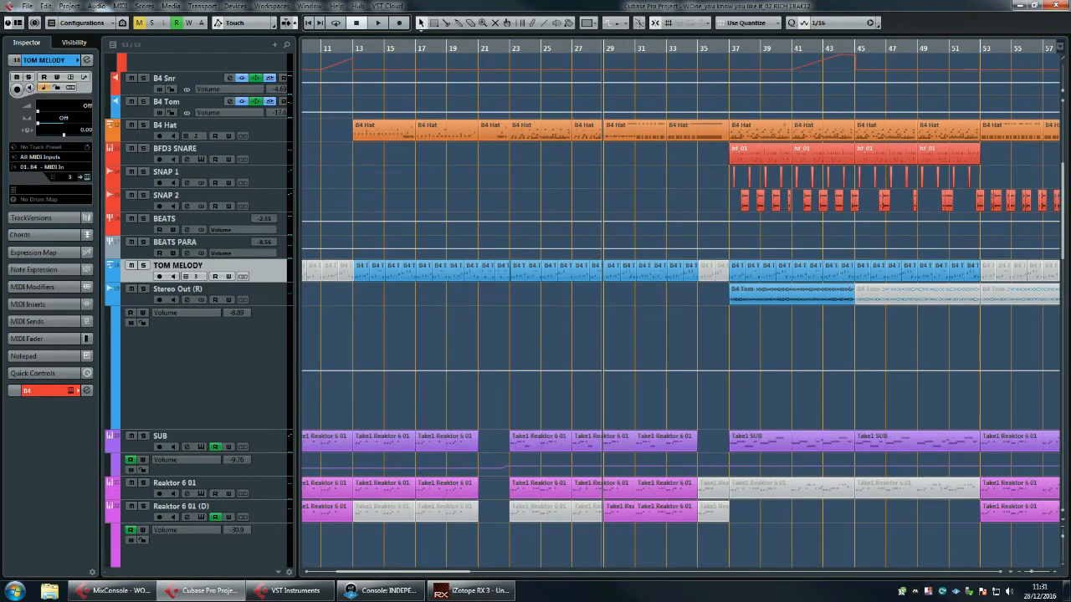
pyautogui.scroll(-3)
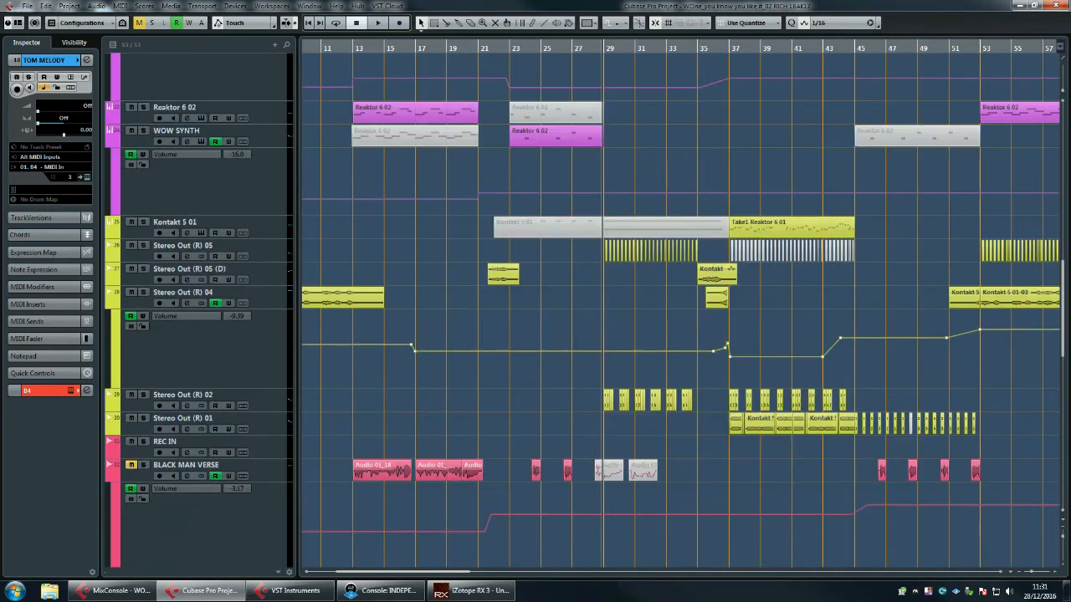
pyautogui.scroll(-3)
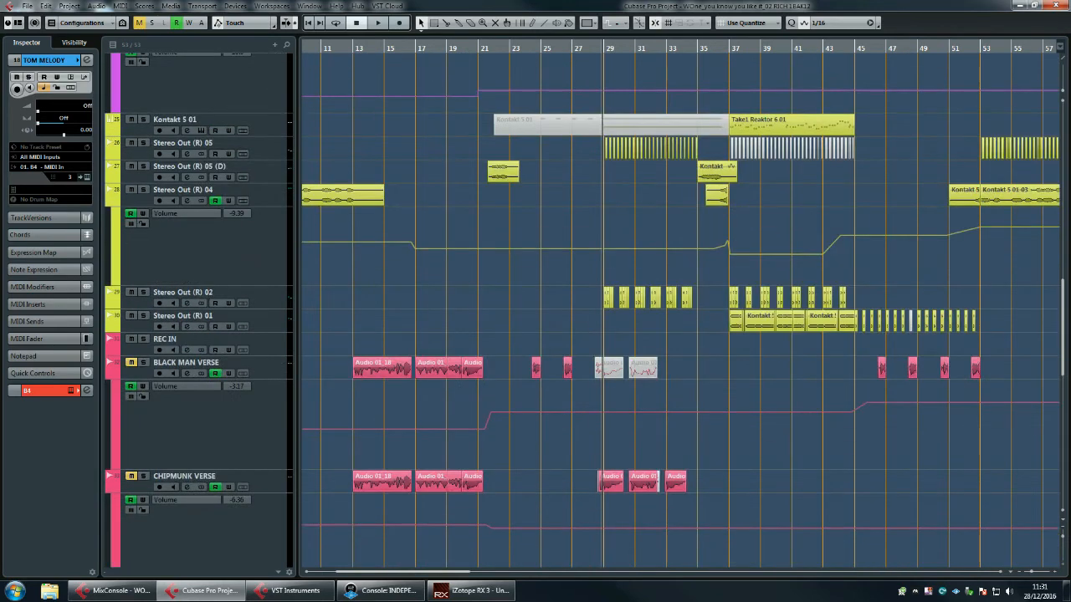
pyautogui.scroll(-3)
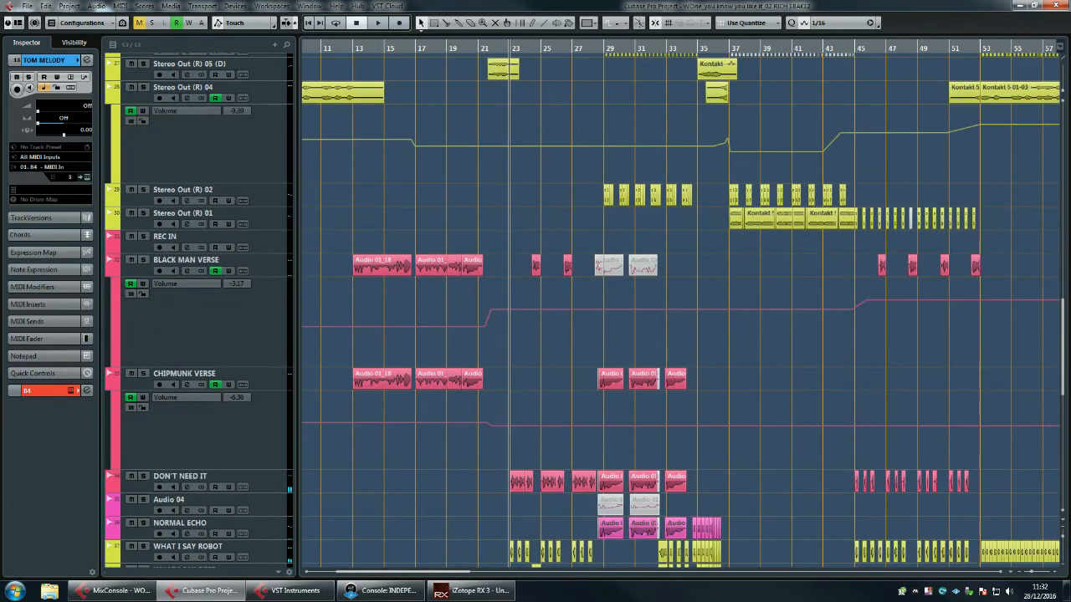
pyautogui.scroll(-3)
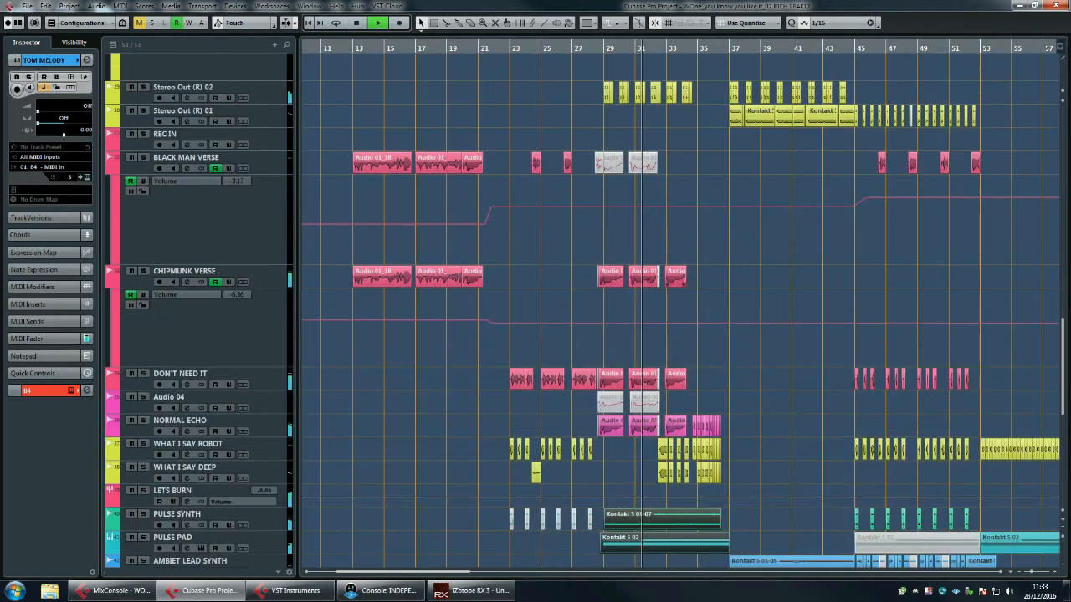
pyautogui.hscroll(3)
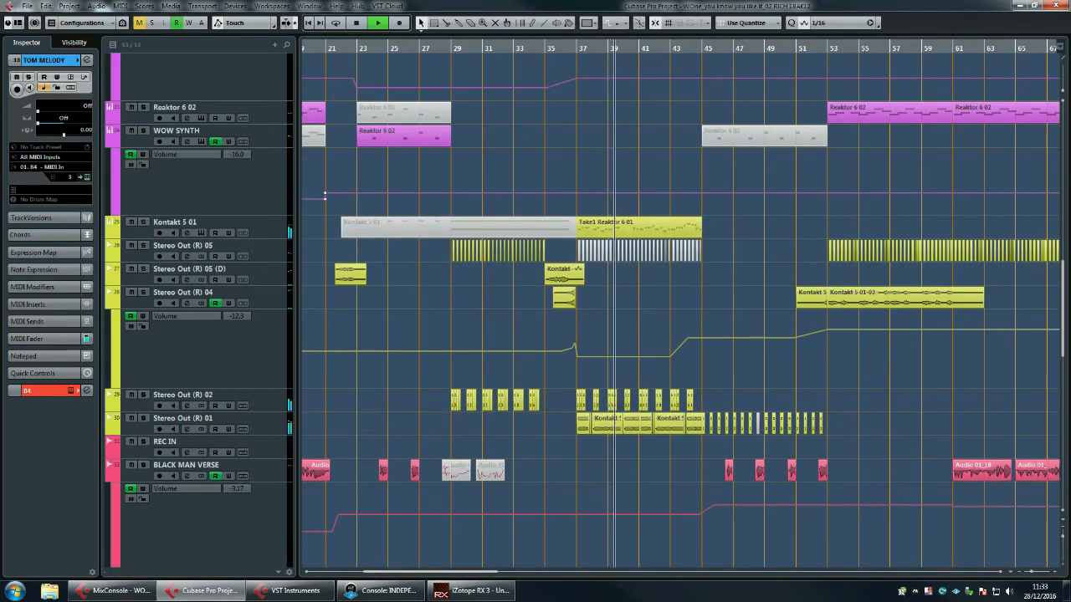
pyautogui.scroll(-3)
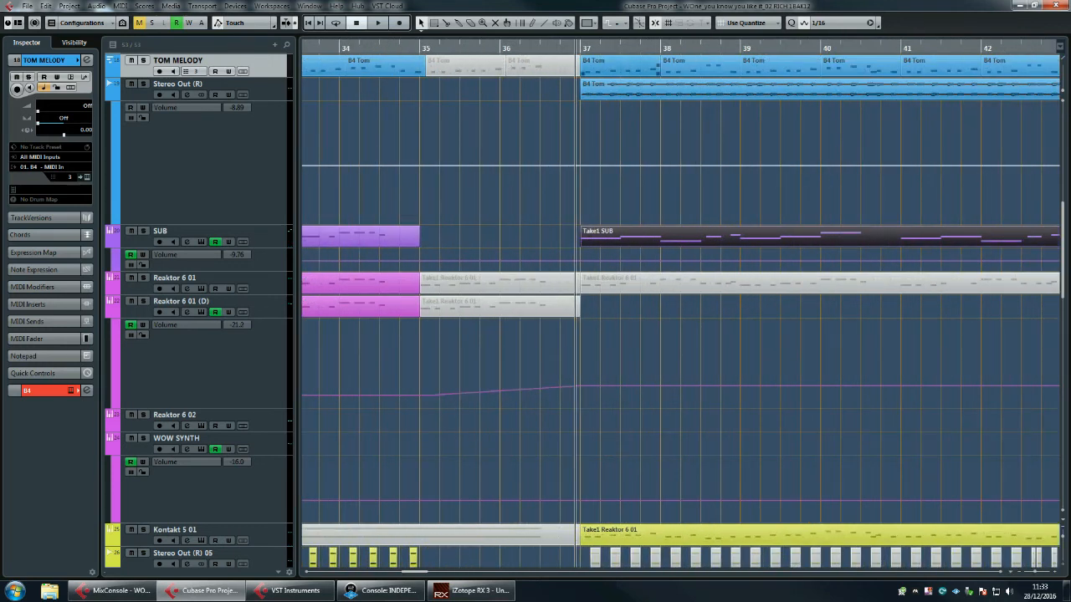
pyautogui.hscroll(-3)
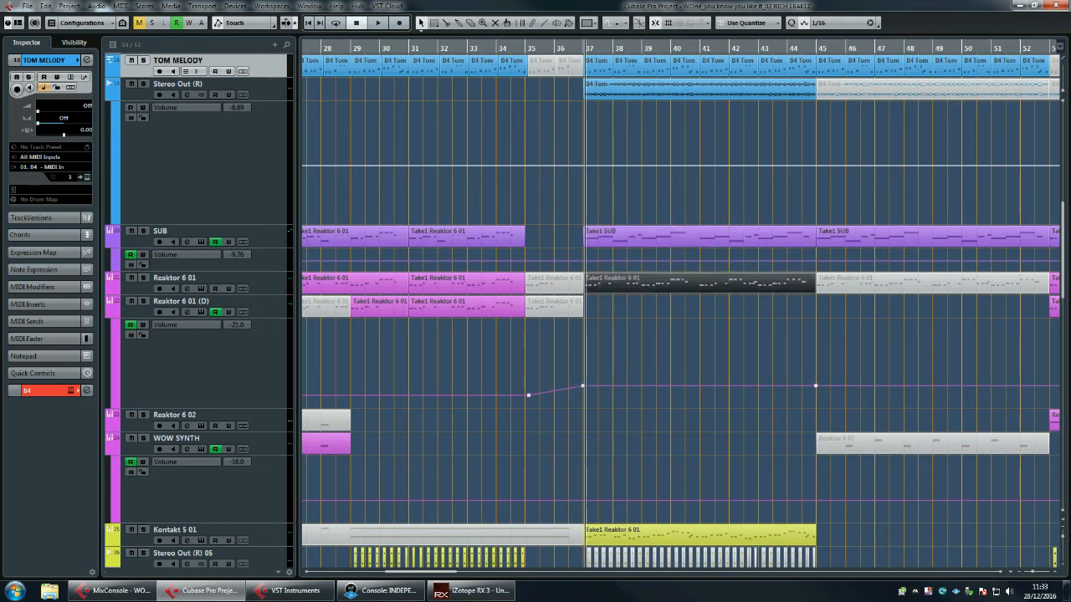
pyautogui.scroll(-3)
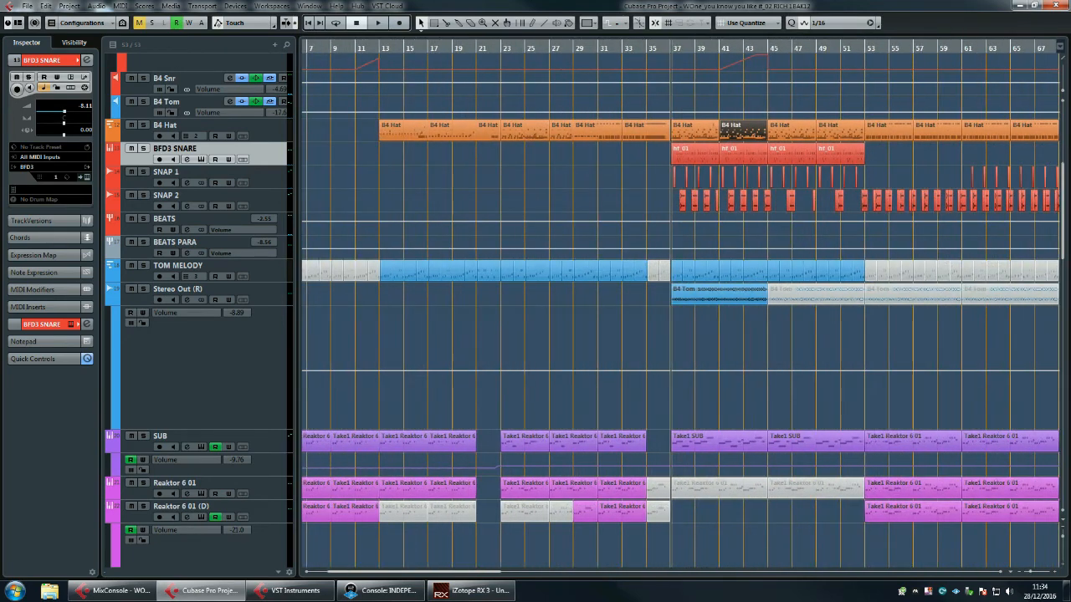
pyautogui.scroll(-3)
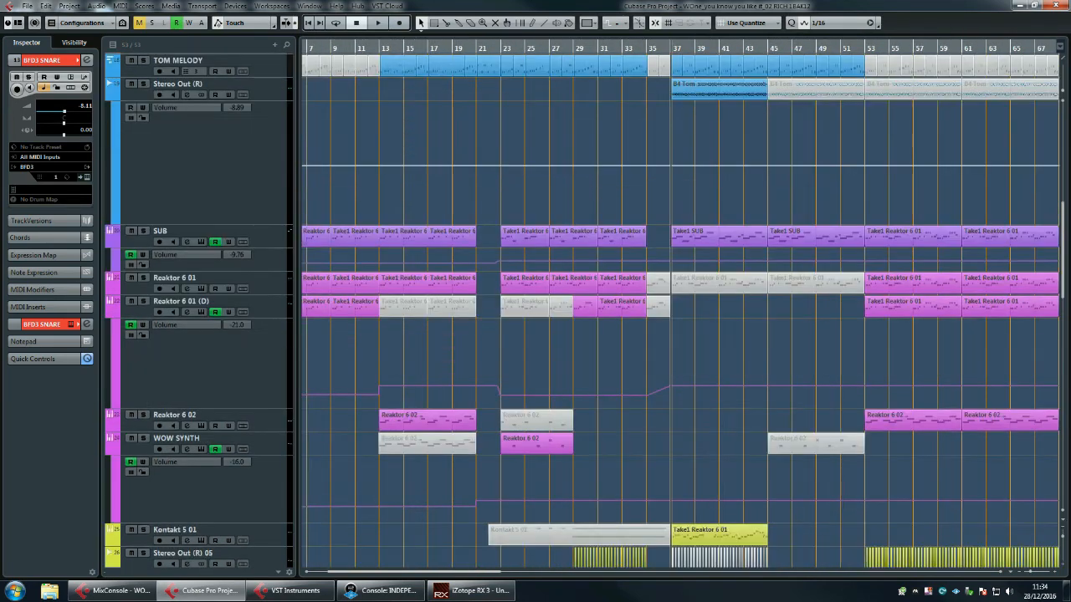
pyautogui.scroll(-3)
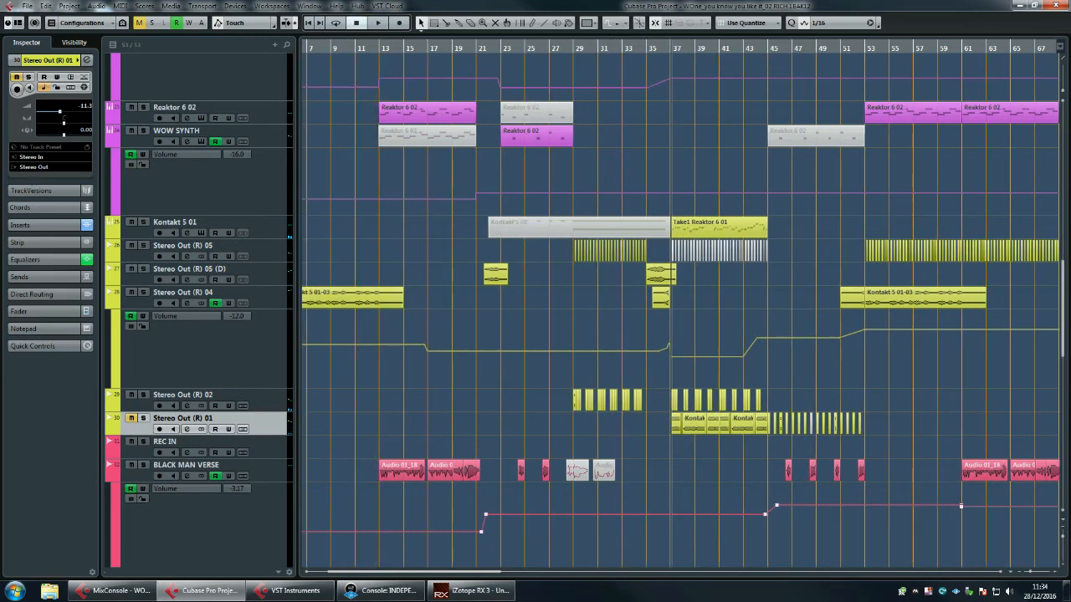
pyautogui.scroll(-3)
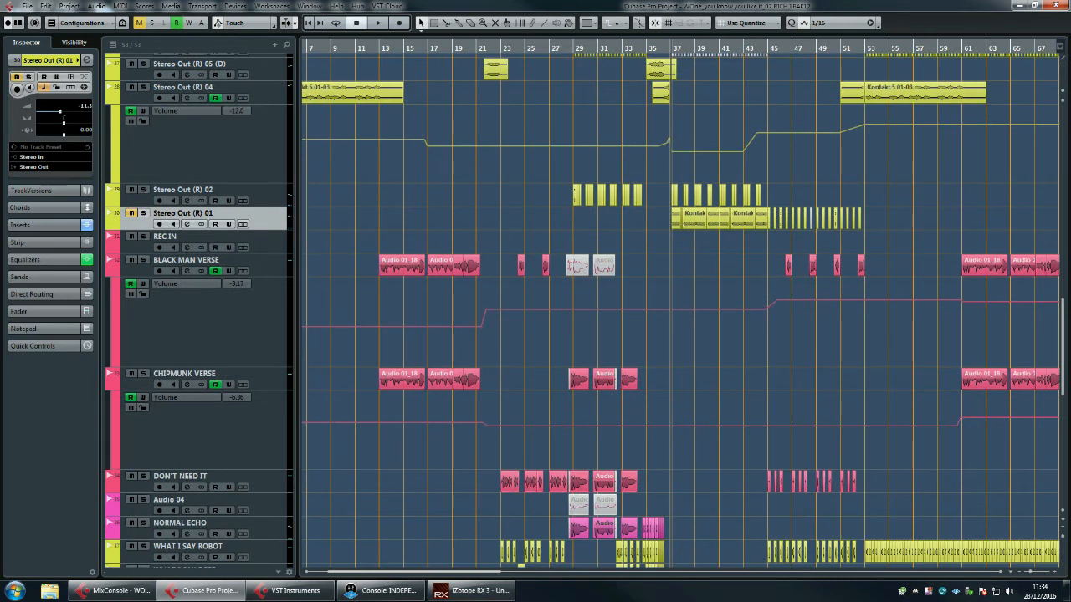
pyautogui.hscroll(3)
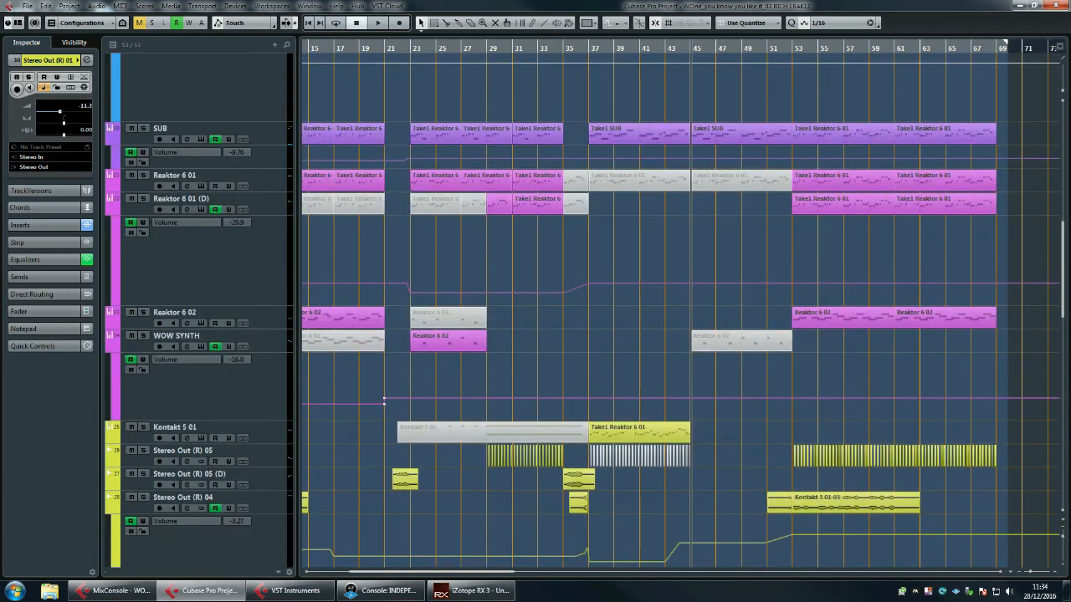
pyautogui.hscroll(3)
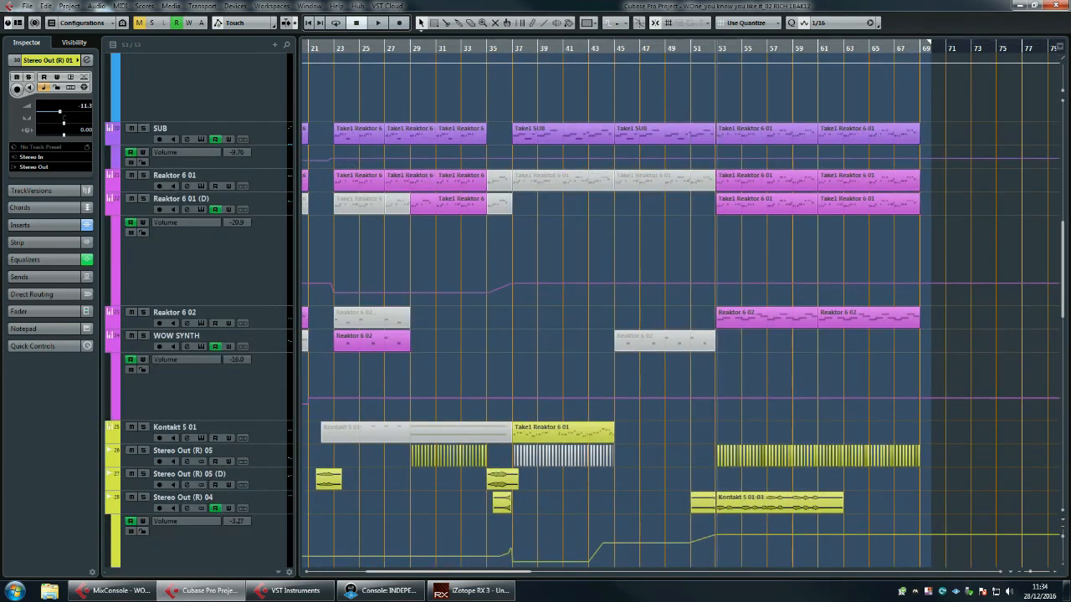
pyautogui.click(378, 23)
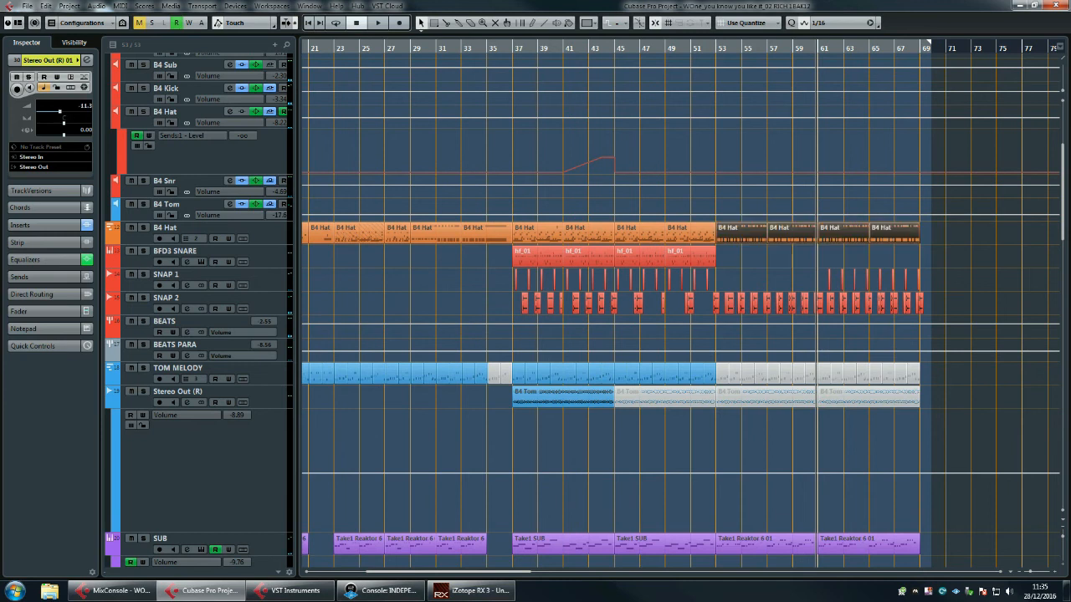
pyautogui.hscroll(-3)
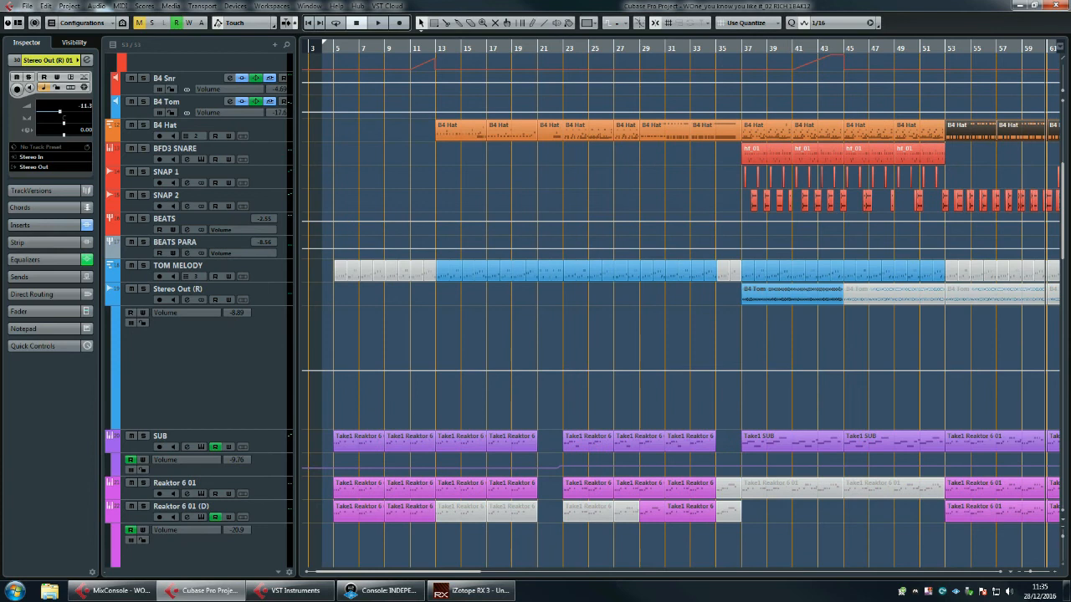
pyautogui.hscroll(3)
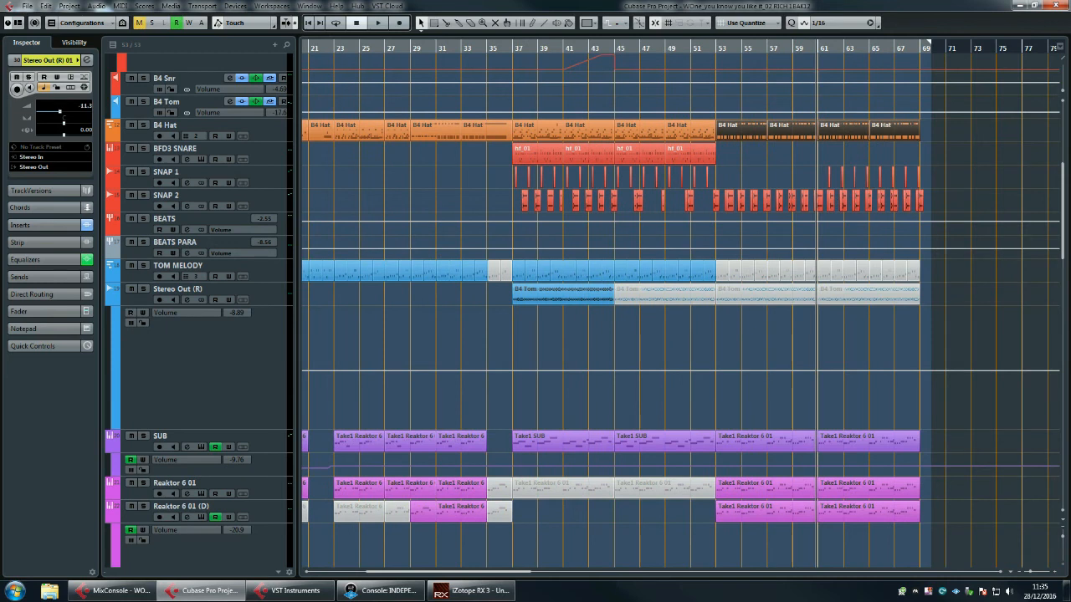
pyautogui.hscroll(-3)
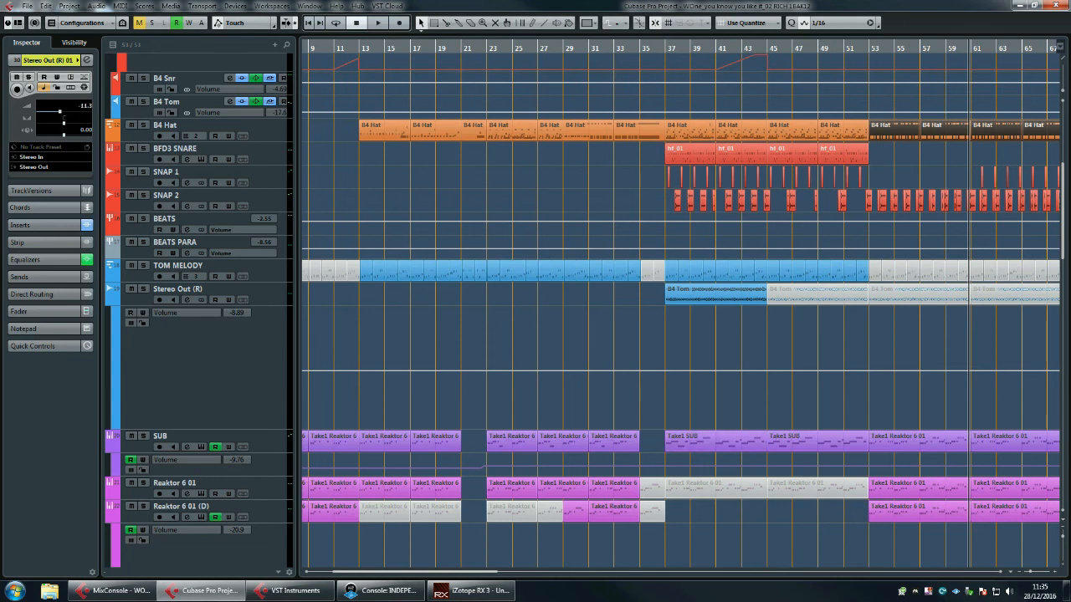
pyautogui.hscroll(3)
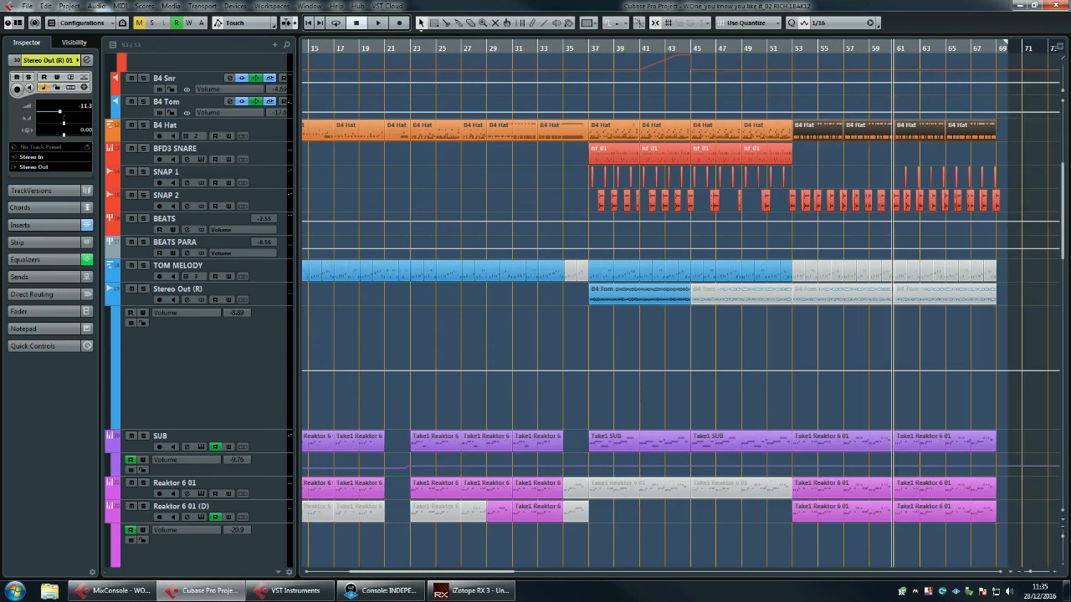
pyautogui.scroll(-3)
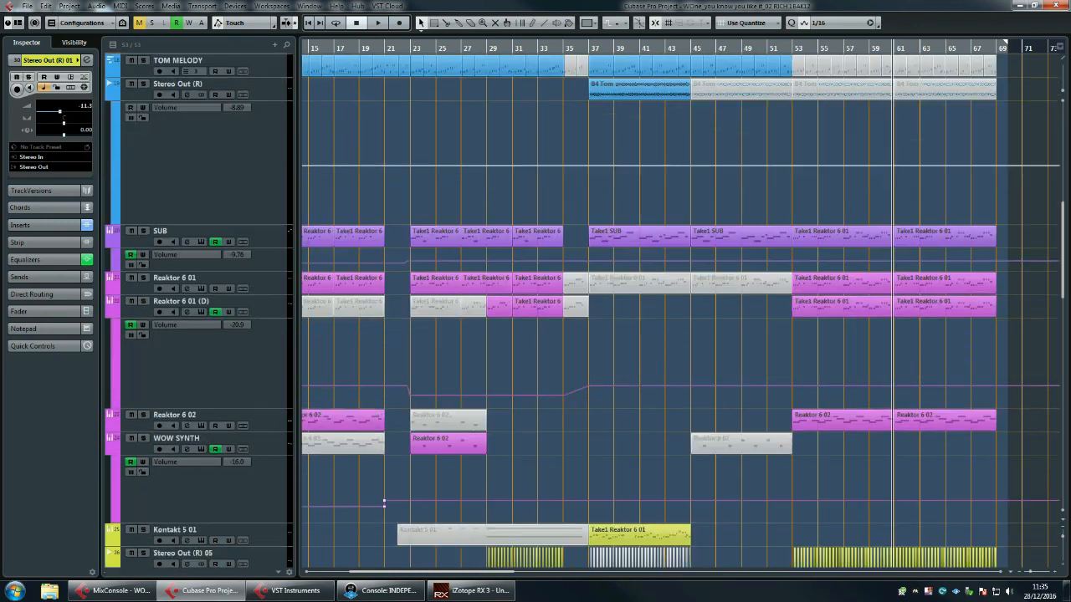
pyautogui.scroll(-3)
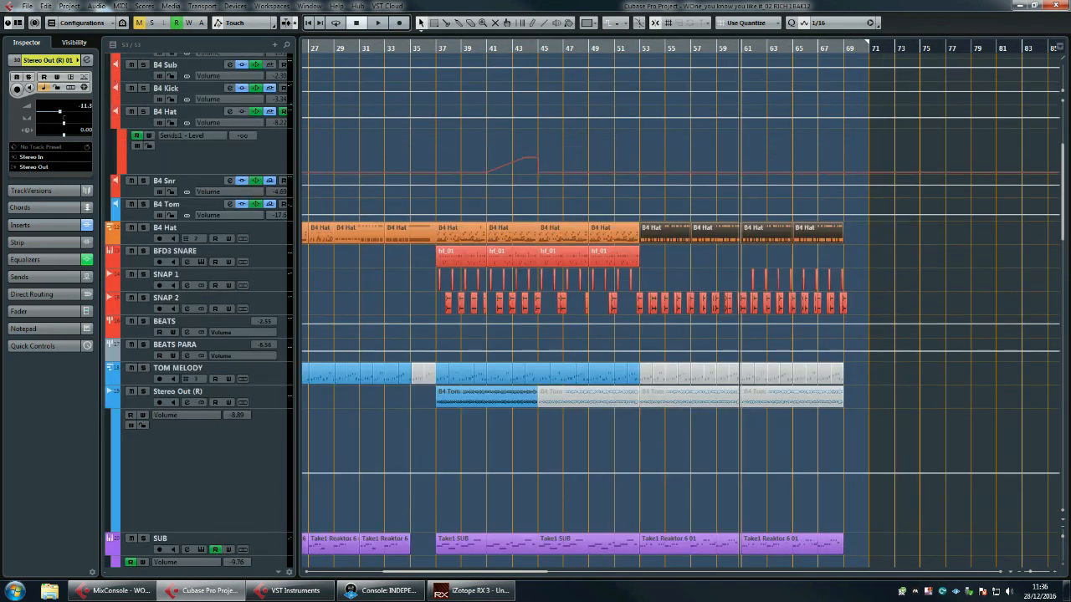
pyautogui.hscroll(3)
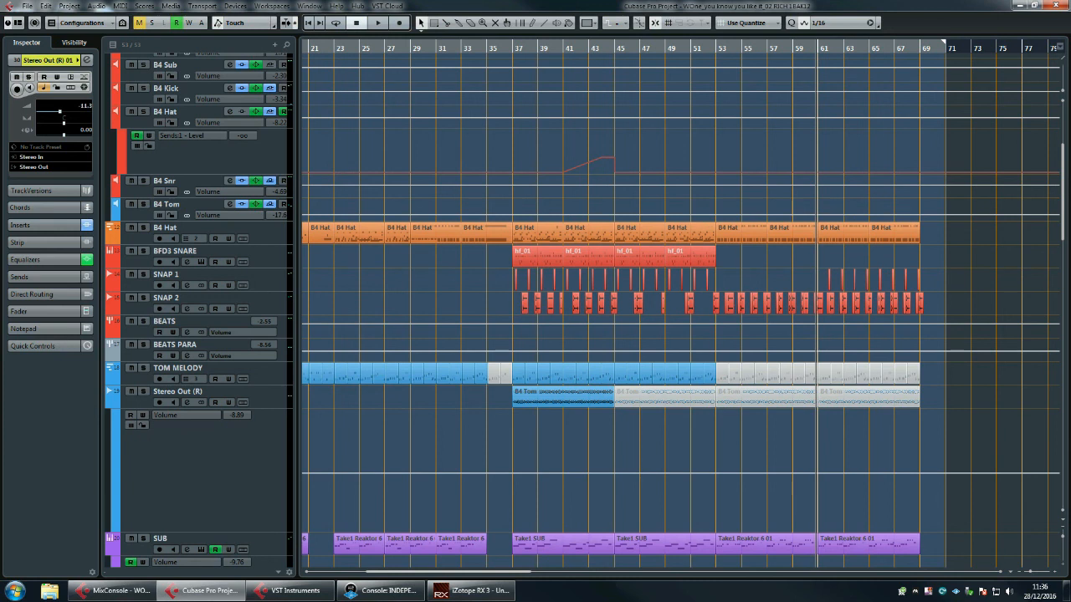
pyautogui.scroll(-3)
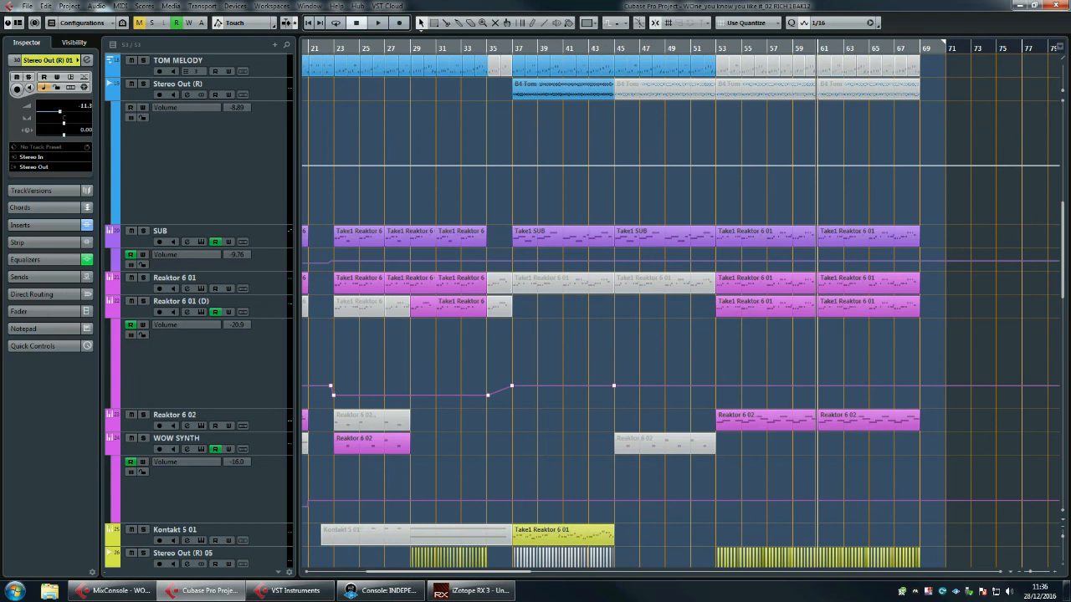